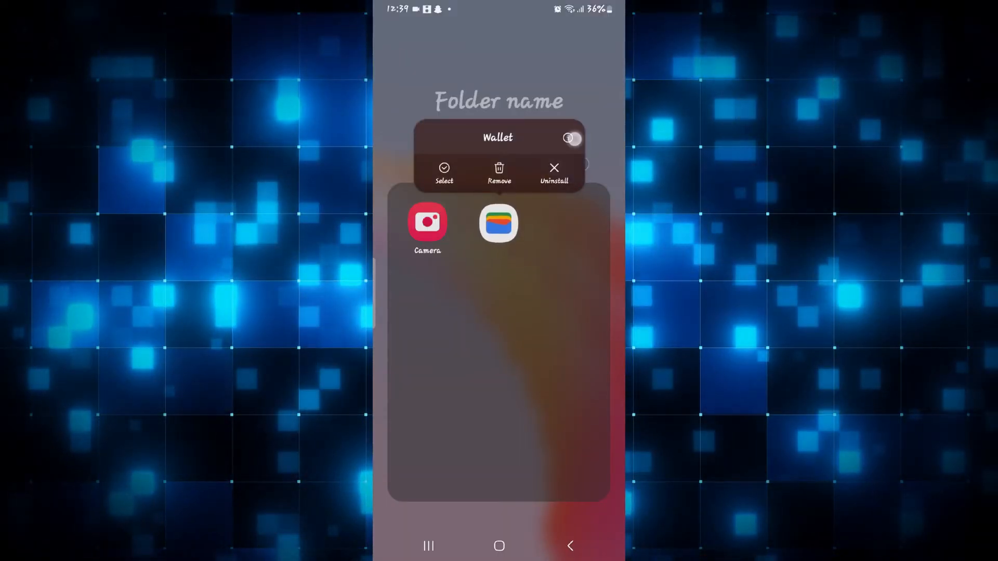
# - Open Google Wallet's App info page from its icon in the home screen folder
pyautogui.click(567, 139)
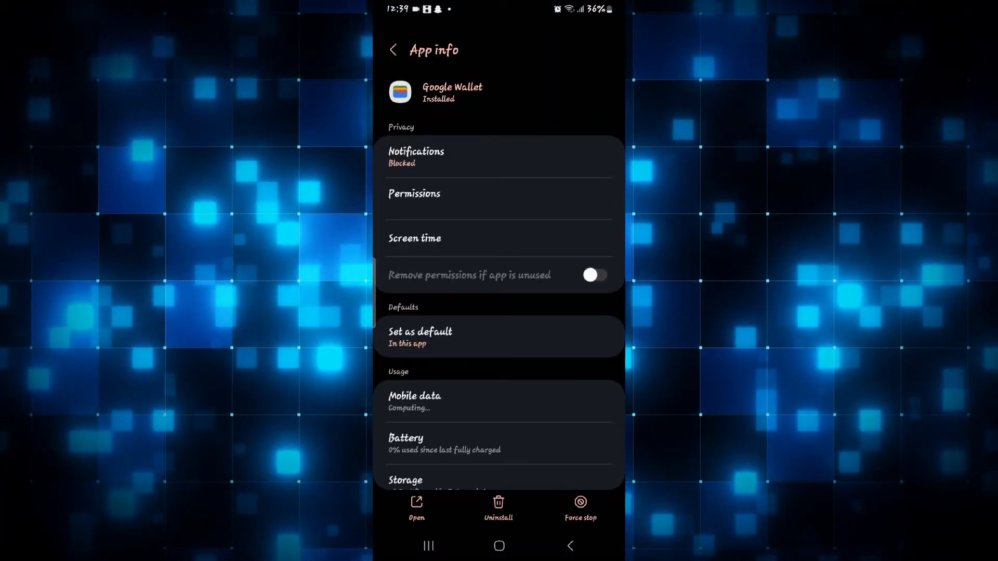
# - Show Google Wallet's storage: app 24.33 MB, data 1.43 MB, cache 61.44 kB
pyautogui.click(594, 275)
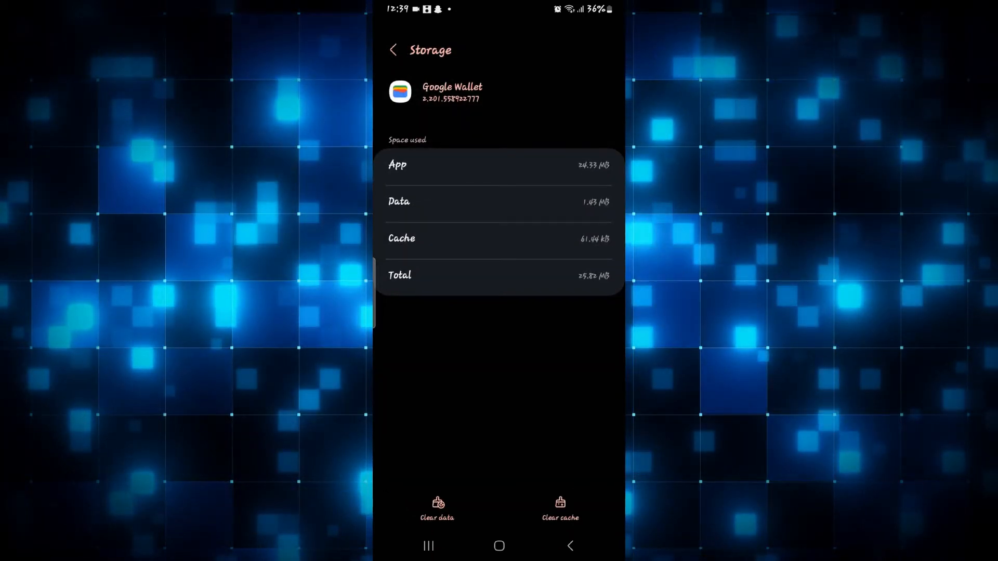
# - Clear Wallet's cache and confirm deleting its data, leaving 24.31 MB, then return to App info
pyautogui.click(560, 508)
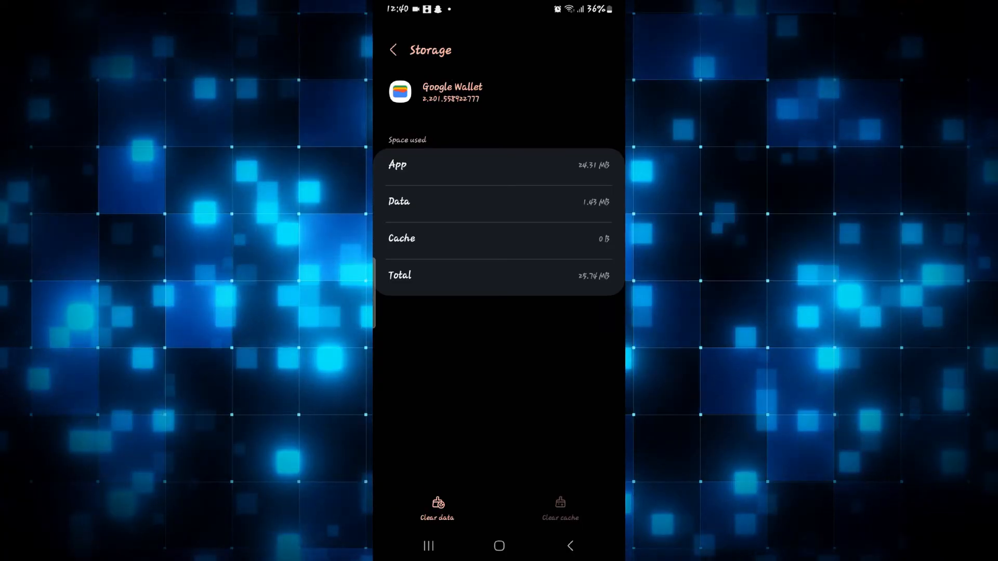
pyautogui.click(437, 506)
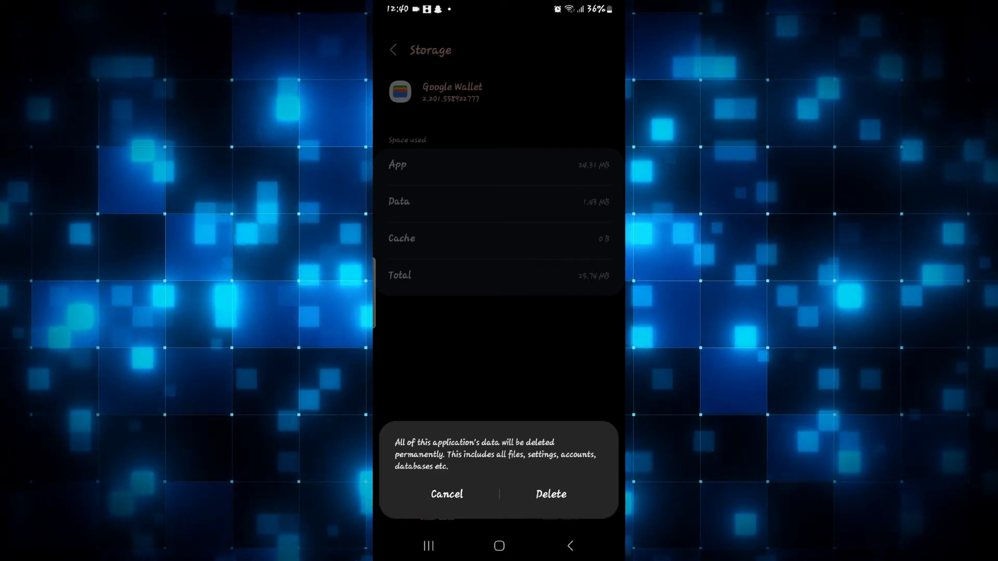
pyautogui.click(550, 494)
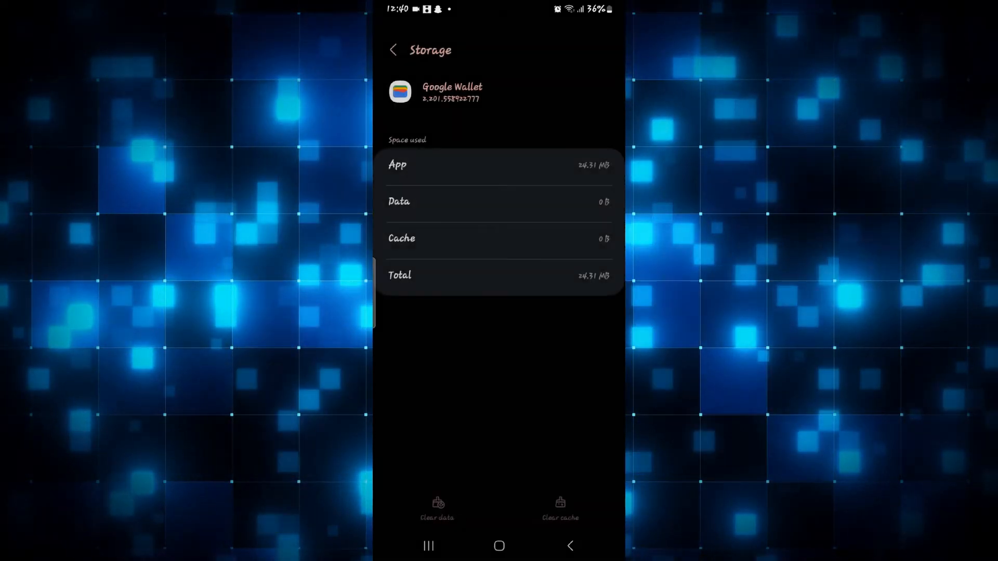
pyautogui.click(570, 545)
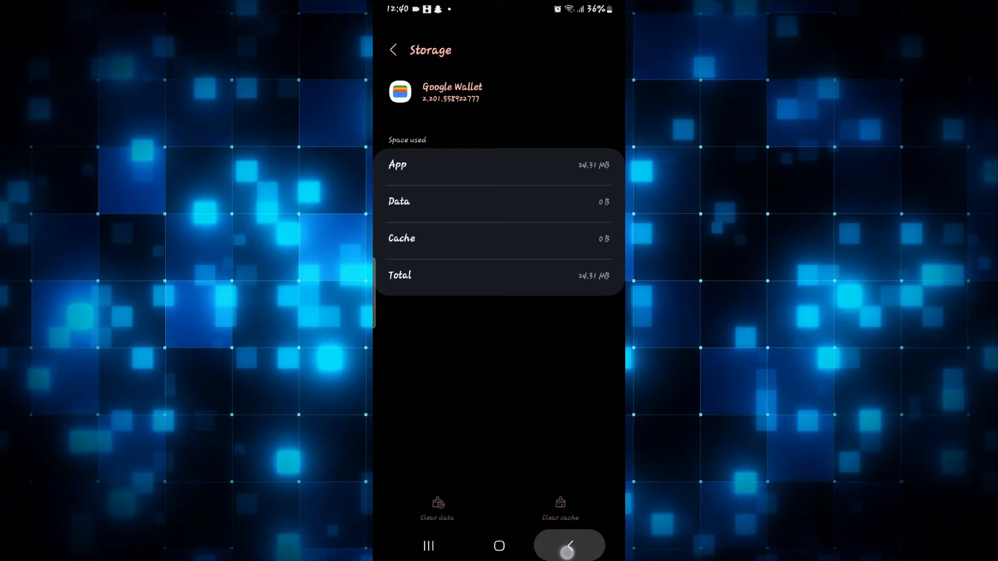
pyautogui.click(393, 50)
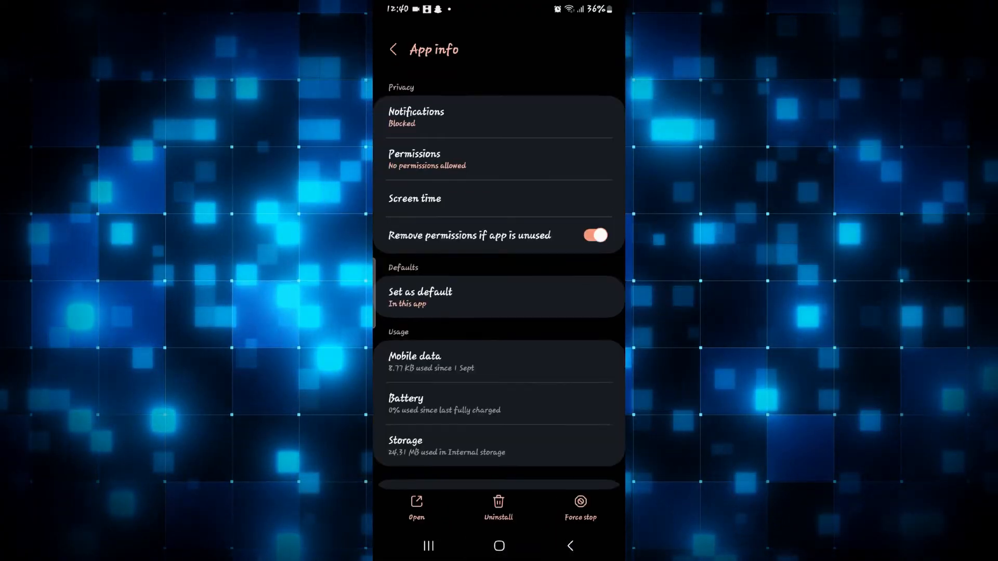